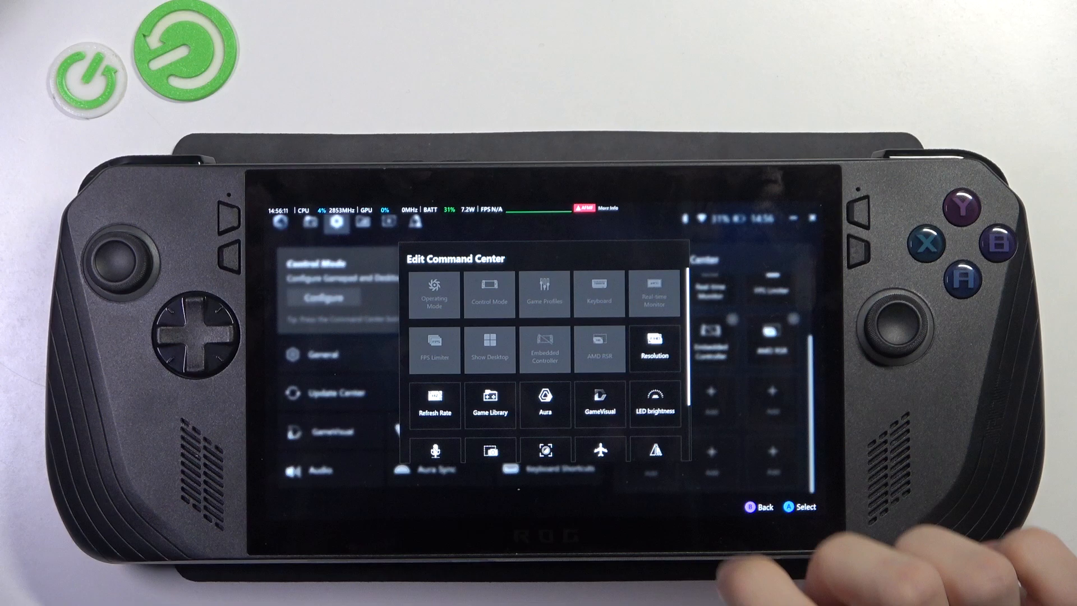
Add a Record Screen shortcut in Edit Command Center, then return to the Game Library.
scroll(down, 3)
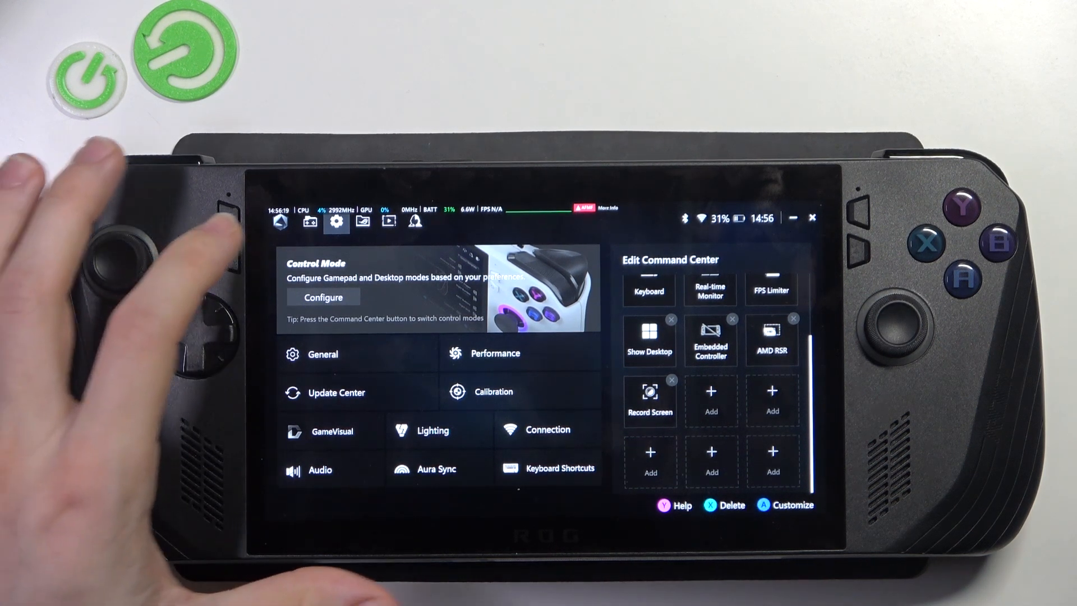
click(310, 220)
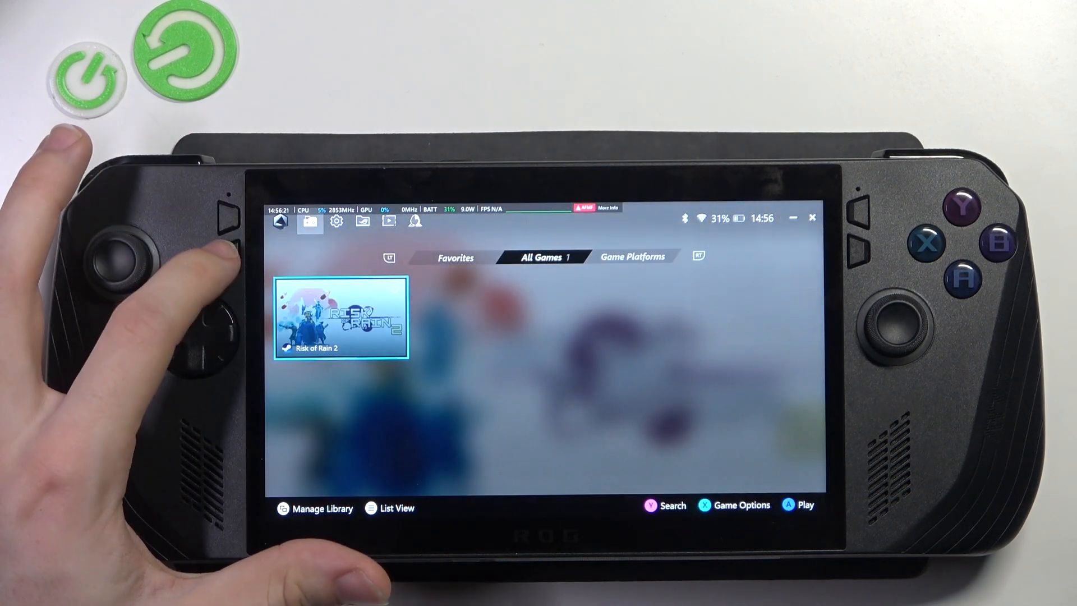